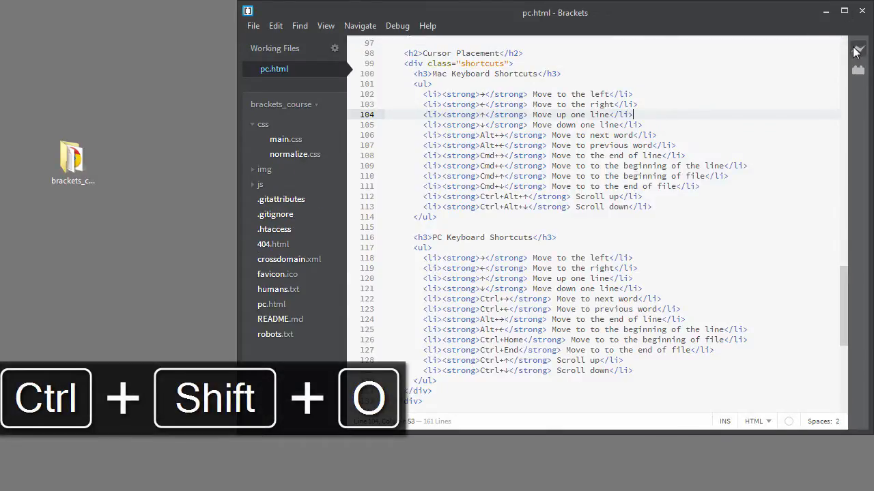
- Start Live Preview of pc.html so the Brackets Cheat Sheet renders beside the code
{"action": "left_click", "coordinate": [857, 52]}
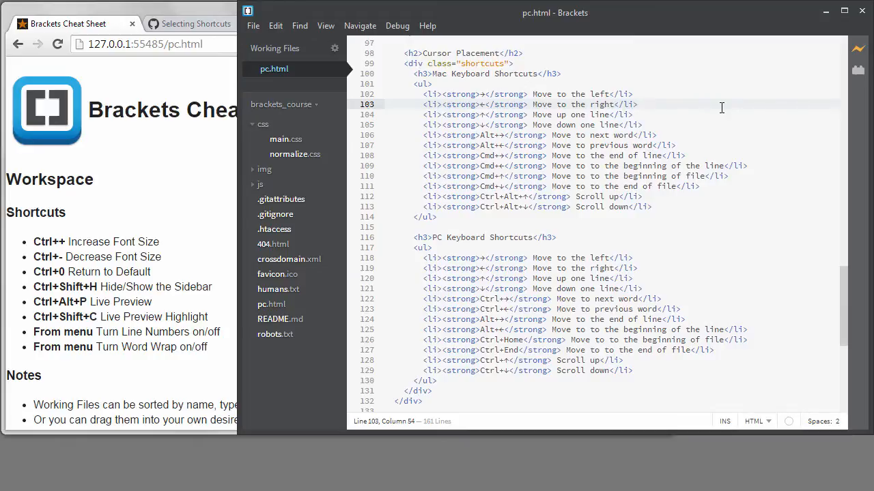
{"action": "mouse_move", "coordinate": [458, 243]}
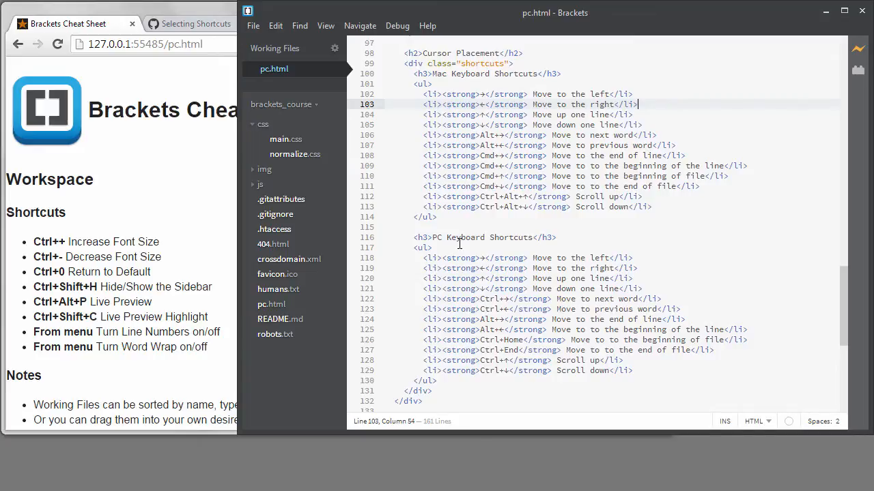
{"action": "left_click", "coordinate": [480, 52]}
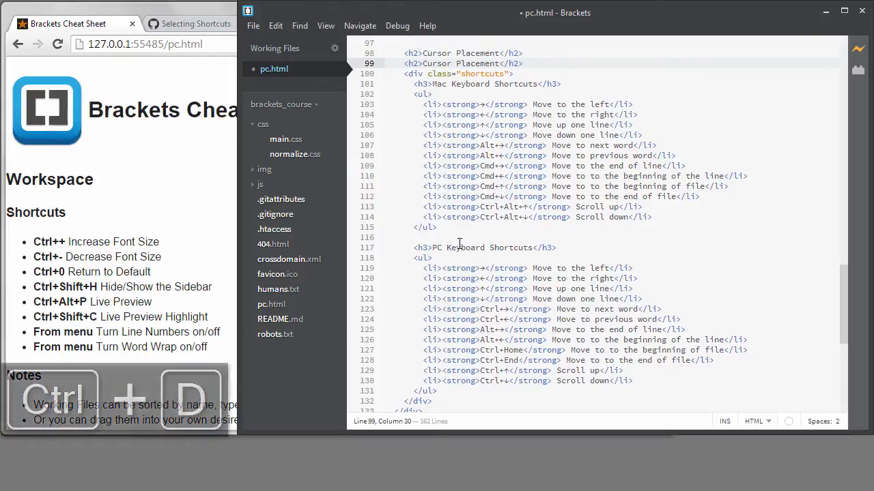
{"action": "double_click", "coordinate": [478, 65]}
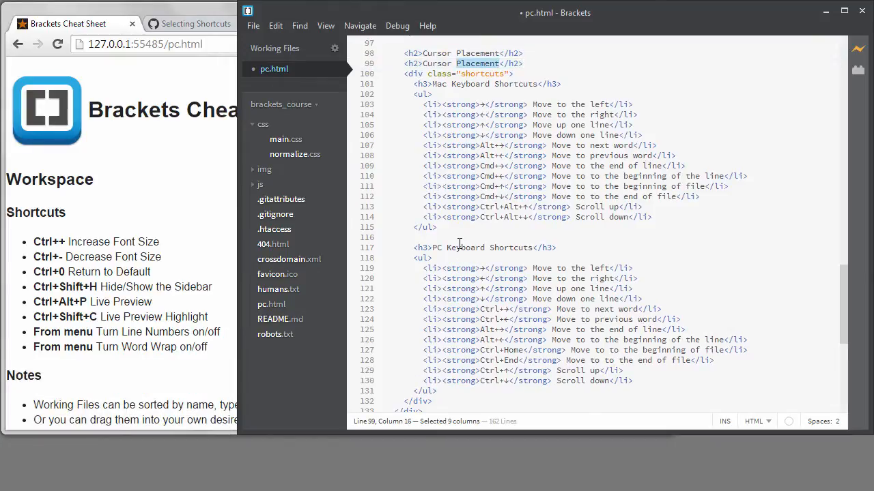
{"action": "key", "text": "ctrl+shift+Left"}
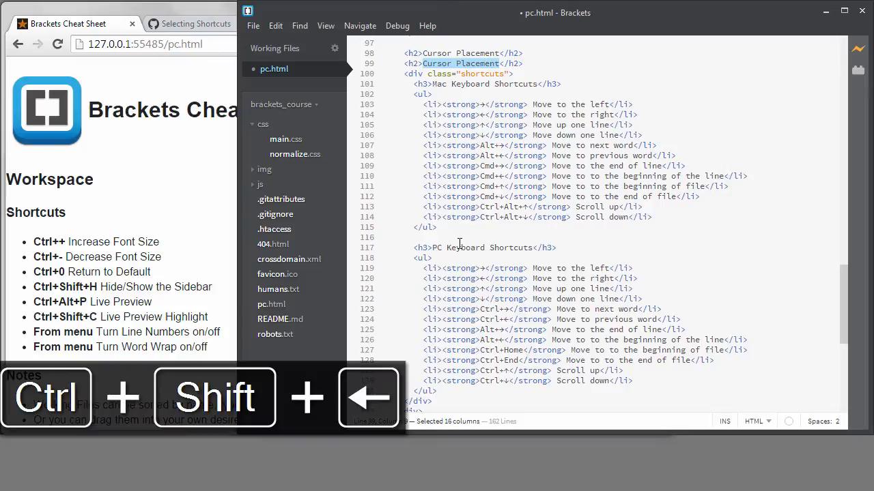
{"action": "type", "text": "Selectin"}
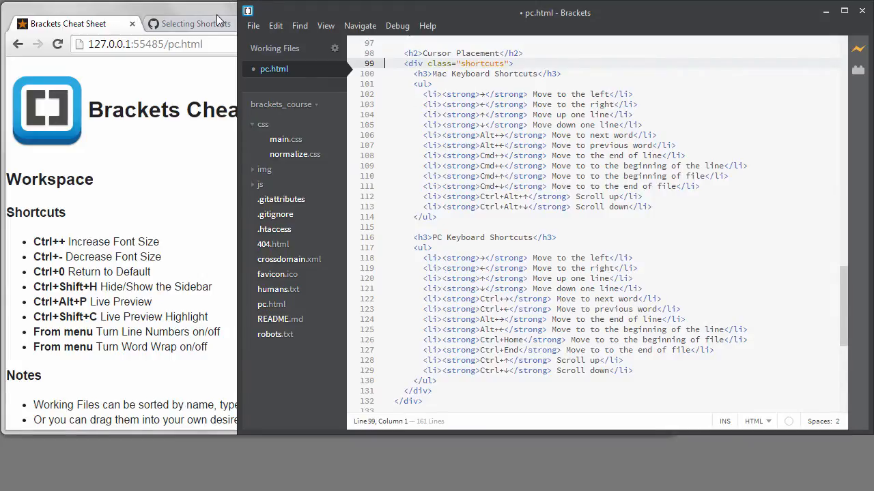
- Copy the Selecting Shortcuts gist code and return to the Brackets Cheat Sheet page
{"action": "left_click", "coordinate": [197, 23]}
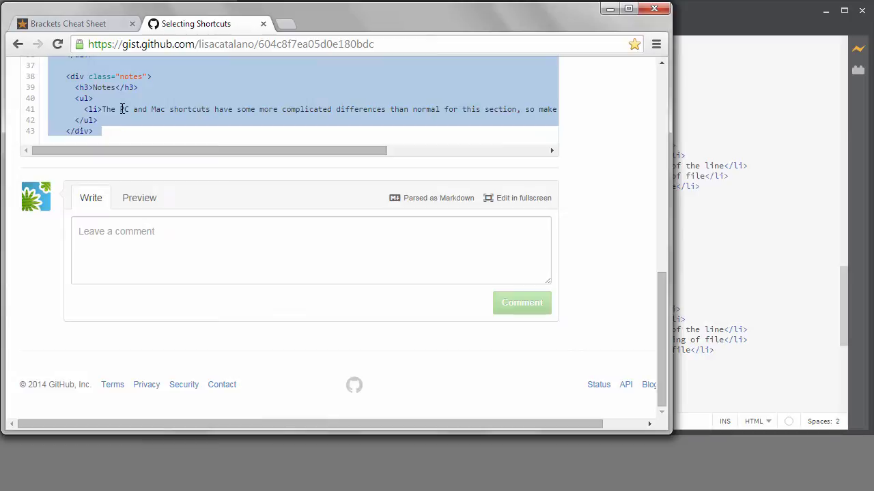
{"action": "key", "text": "ctrl+c"}
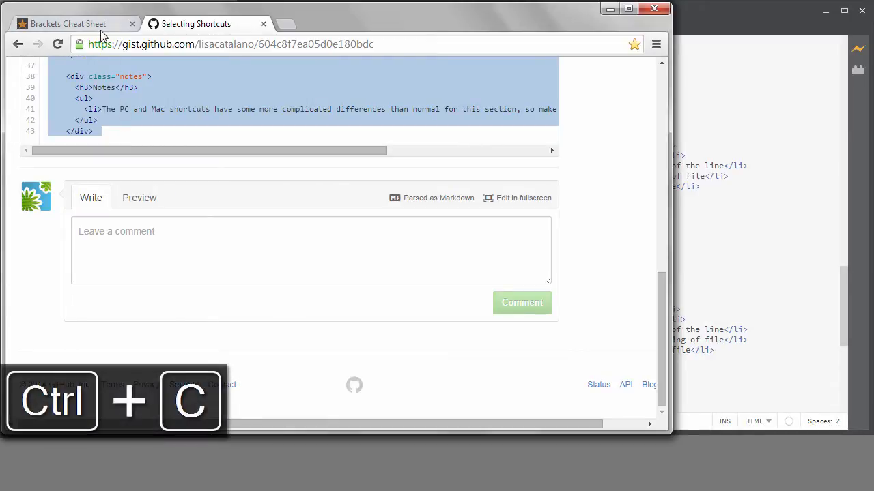
{"action": "left_click", "coordinate": [68, 23]}
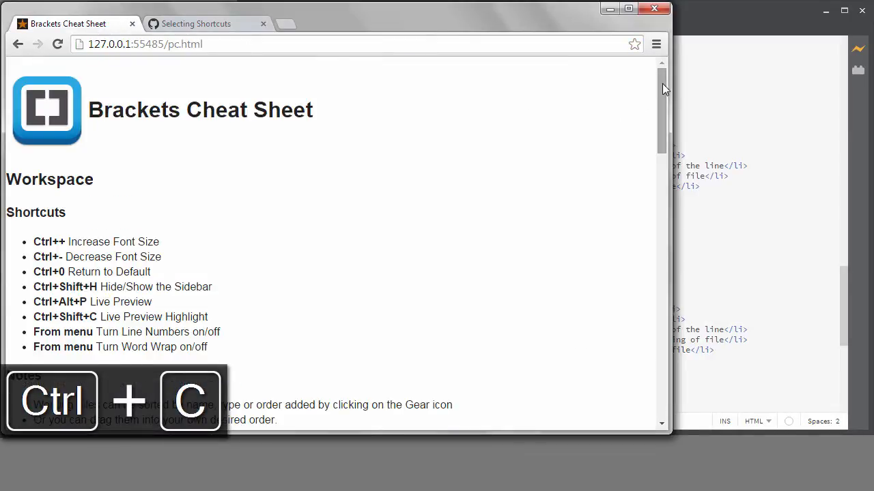
{"action": "scroll", "scroll_direction": "down", "scroll_amount": 3}
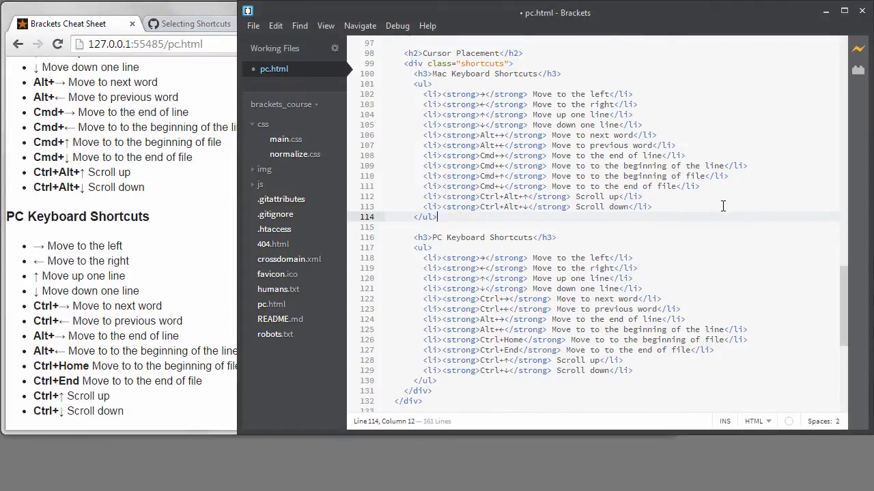
- Paste the Selecting Code section with Mac and PC shortcut lists into pc.html
{"action": "scroll", "scroll_direction": "down", "scroll_amount": 3}
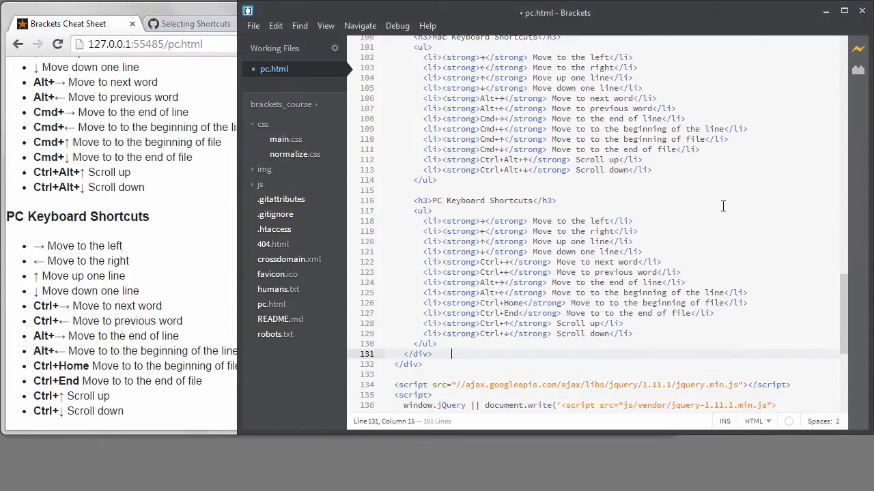
{"action": "key", "text": "ctrl+v"}
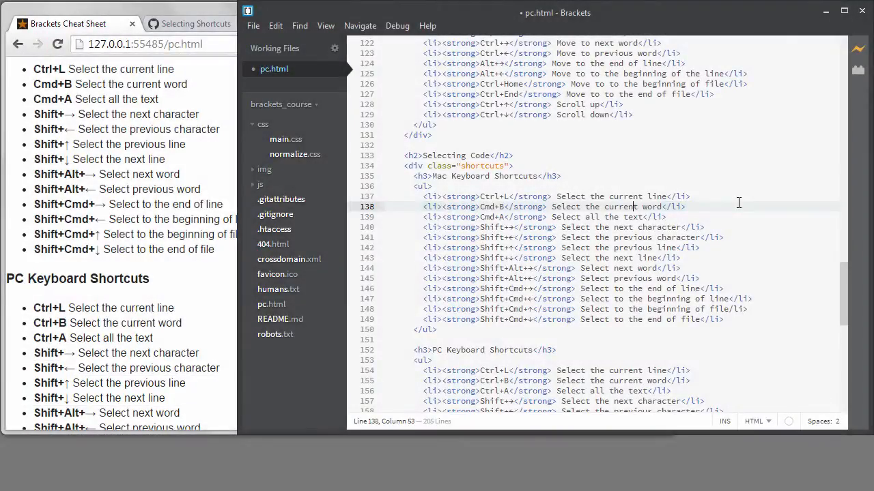
{"action": "key", "text": "shift+down"}
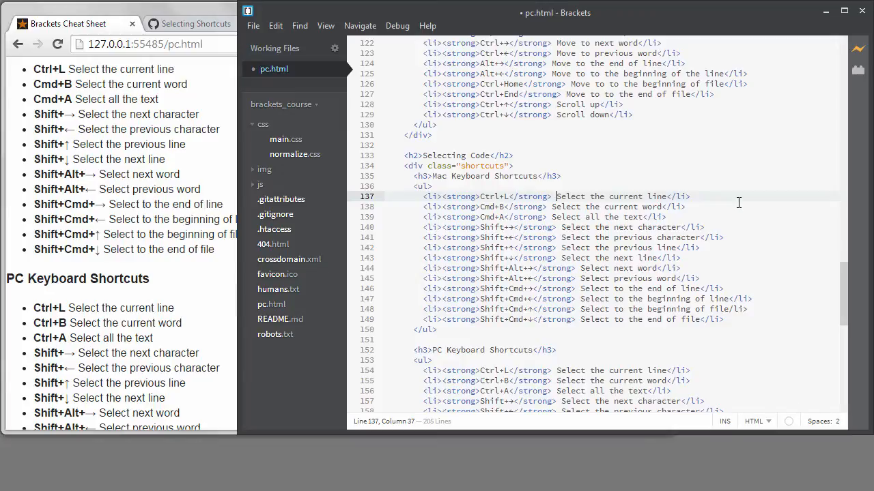
{"action": "left_click", "coordinate": [385, 197]}
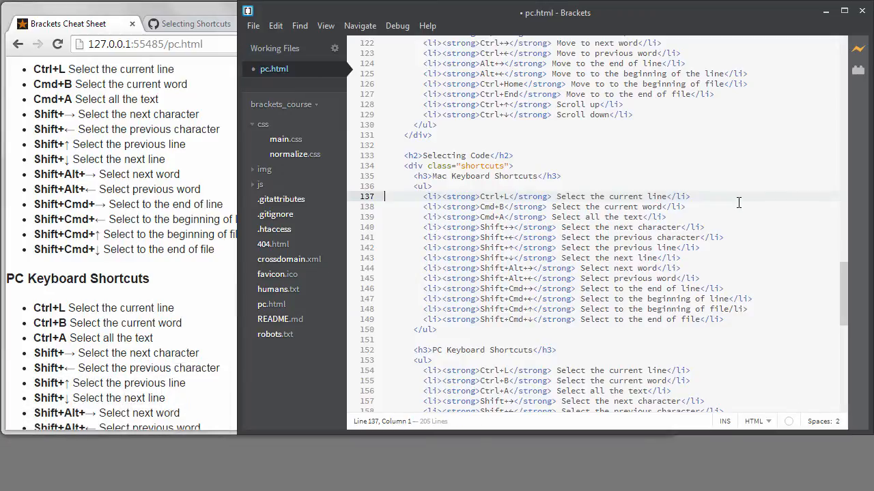
{"action": "key", "text": "shift+down"}
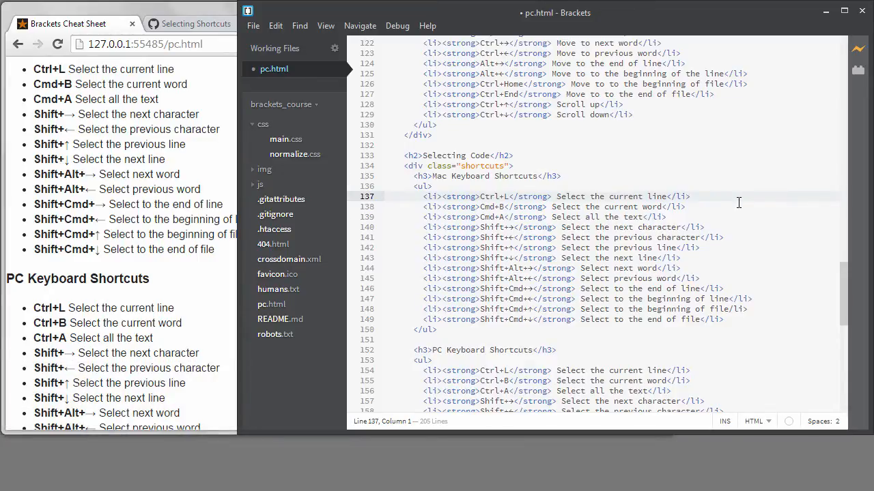
{"action": "left_click", "coordinate": [498, 196]}
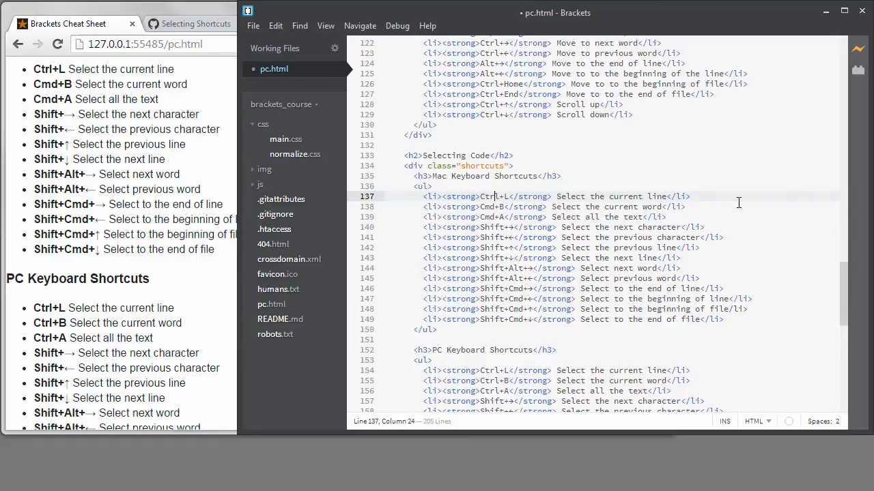
{"action": "key", "text": "ctrl+l"}
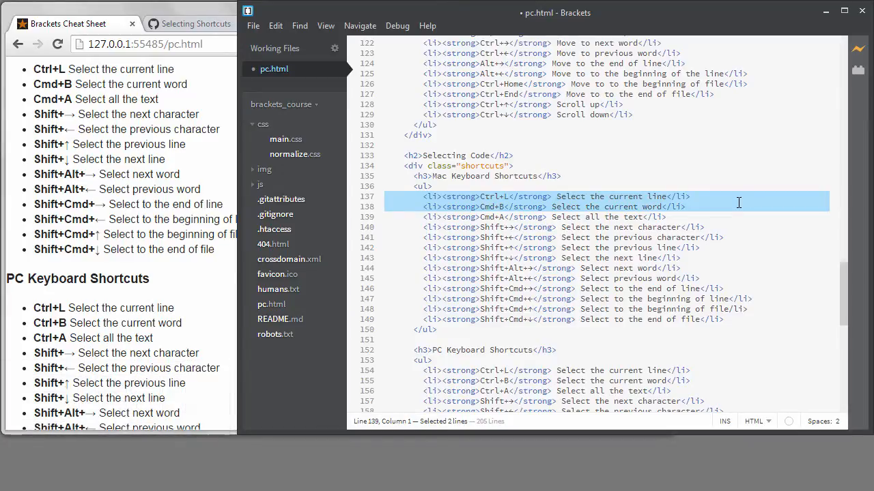
{"action": "key", "text": "ctrl+l"}
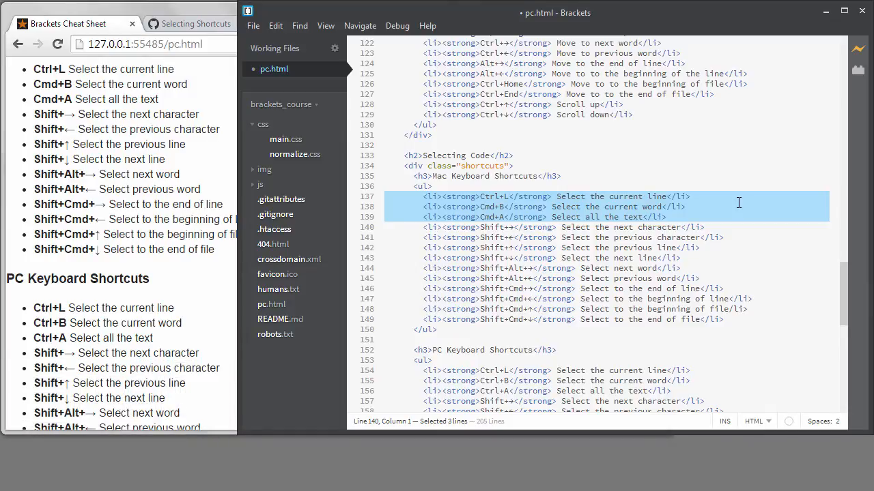
{"action": "left_click", "coordinate": [395, 197]}
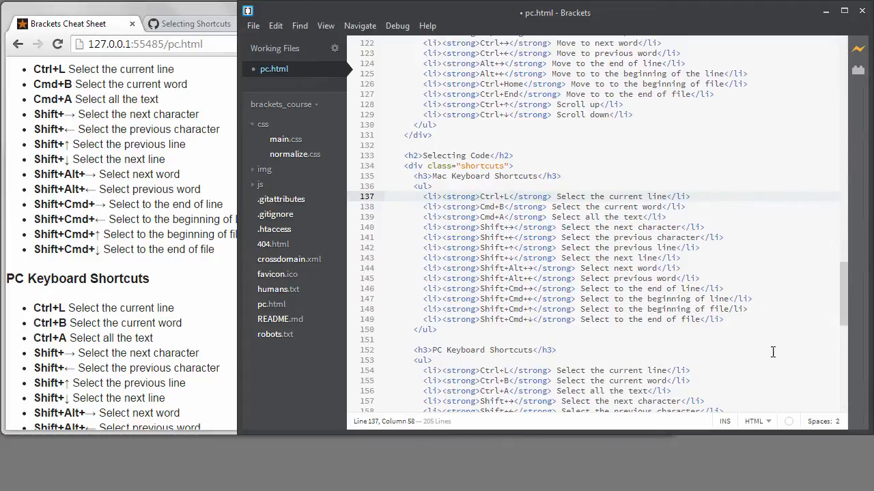
{"action": "key", "text": "ctrl+b"}
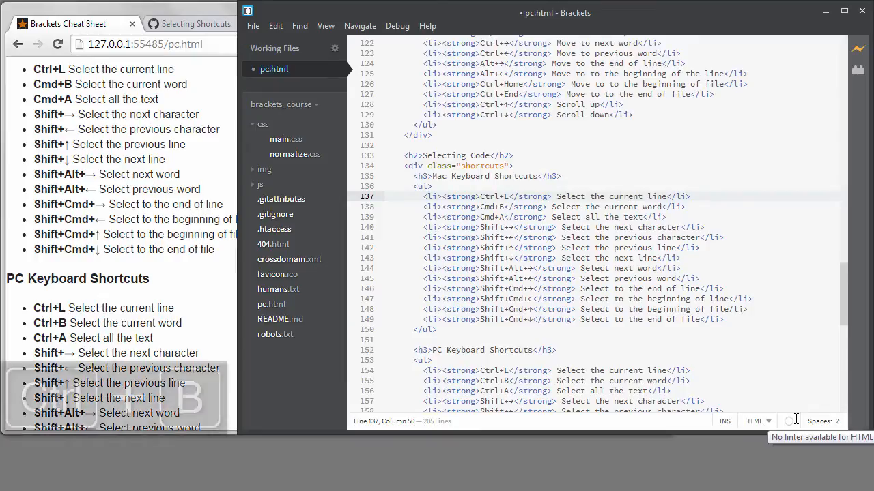
{"action": "key", "text": "ctrl+b"}
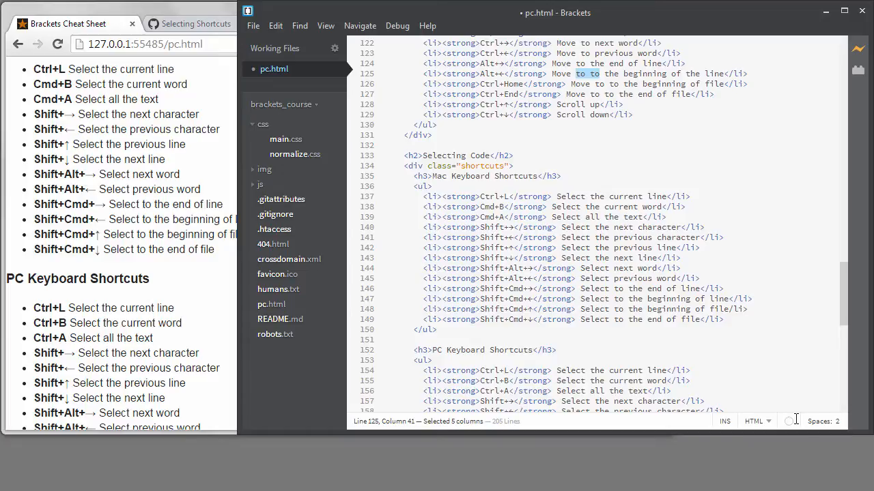
- Remove the duplicated 'to' so each description reads 'Move to the…'
{"action": "key", "text": "ctrl+b"}
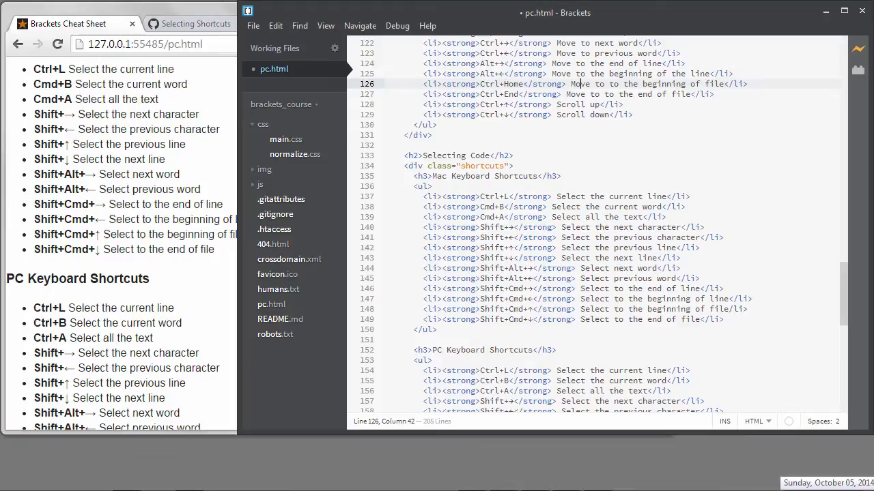
{"action": "key", "text": "ctrl+b"}
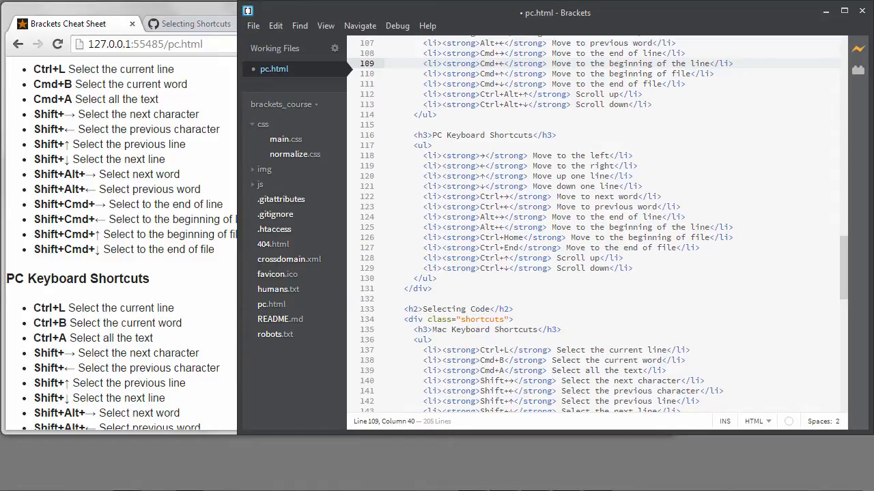
{"action": "key", "text": "ctrl+a"}
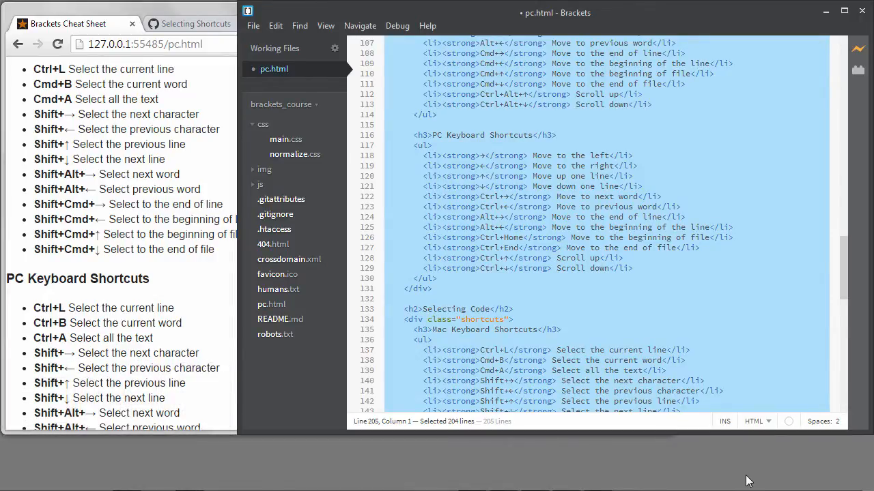
{"action": "left_click", "coordinate": [642, 278]}
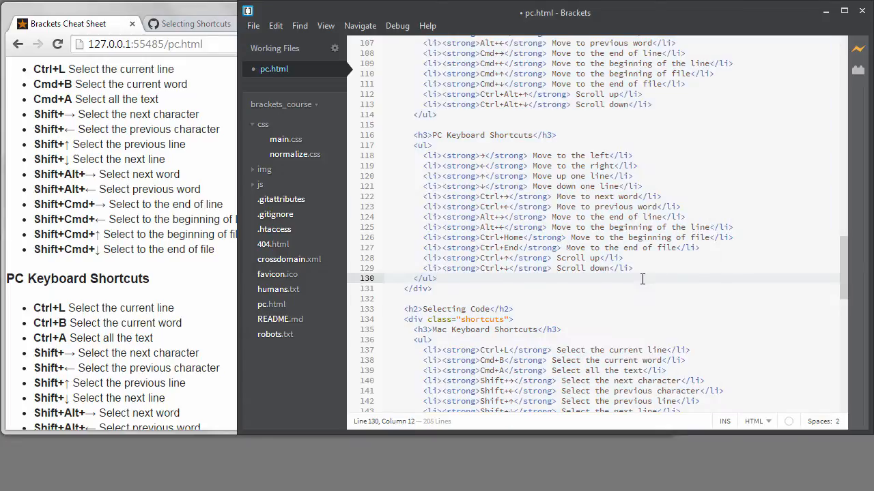